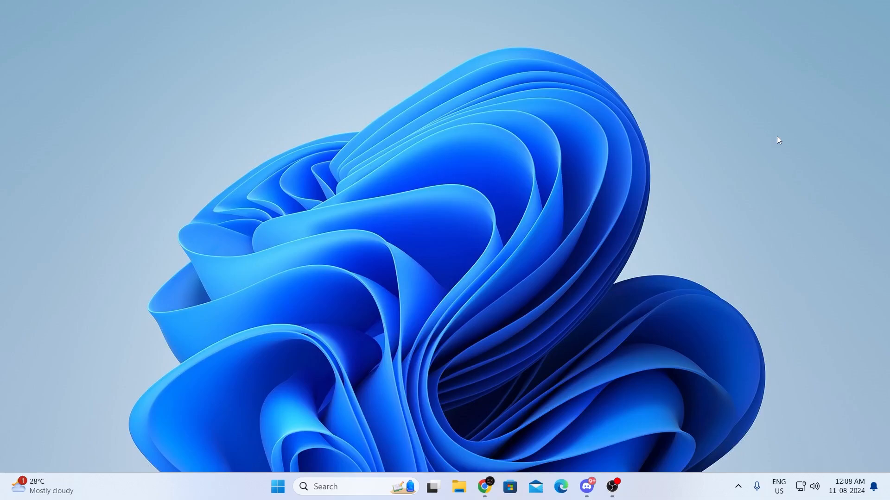
mouse_move(349, 497)
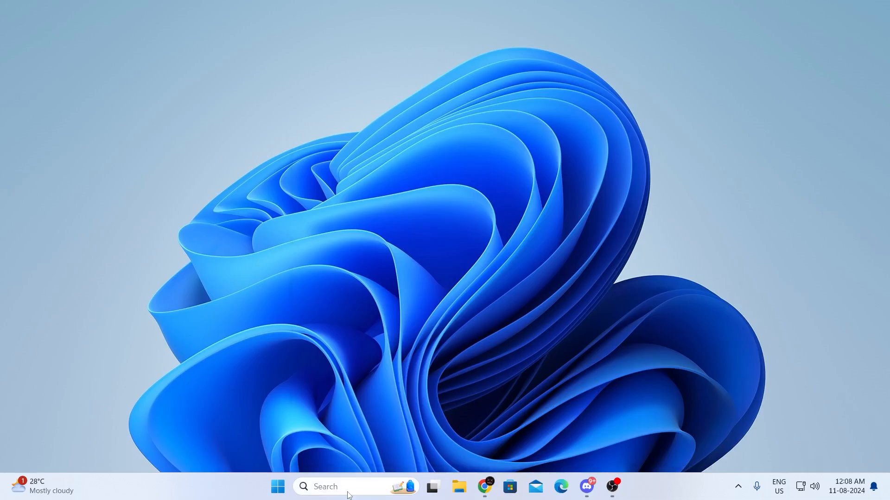
- Activate the taskbar Search box to look for Control Panel
click(272, 487)
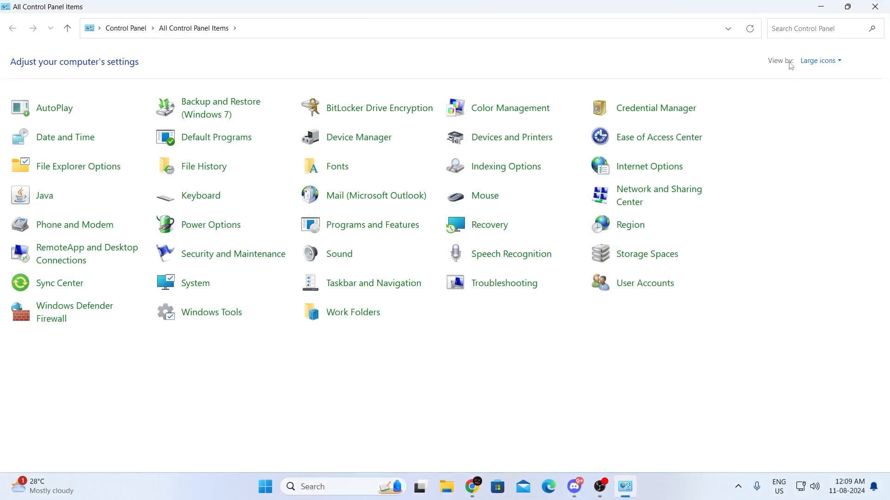
mouse_move(826, 95)
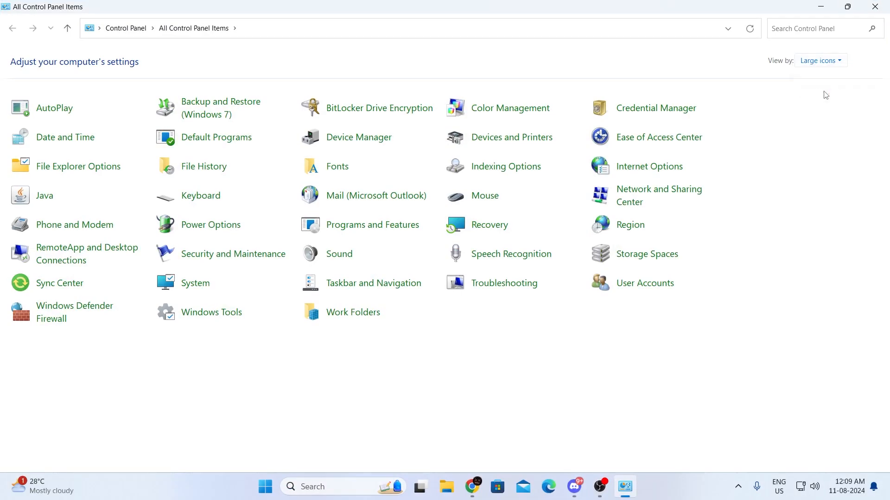
mouse_move(225, 108)
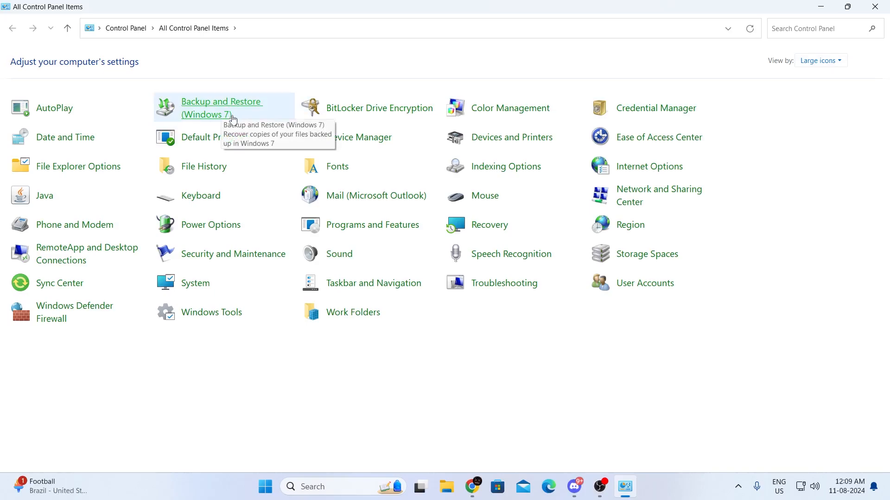
mouse_move(239, 117)
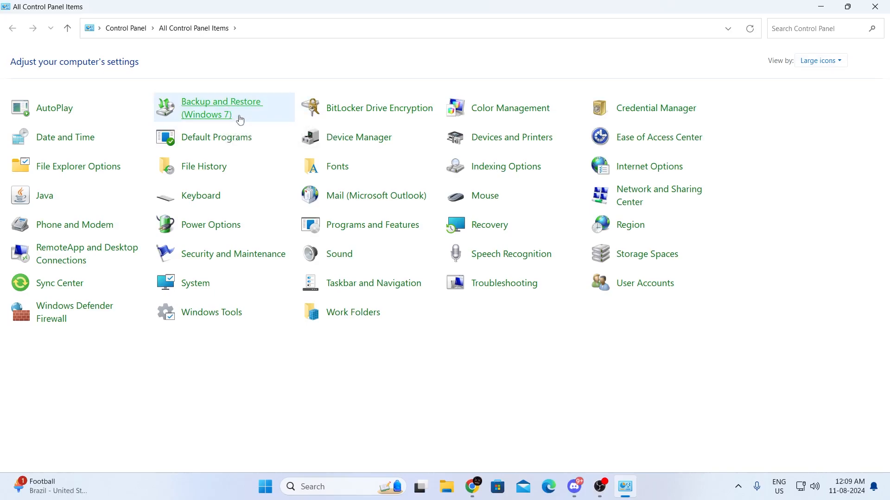
- Open Backup and Restore (Windows 7) from All Control Panel Items
click(222, 108)
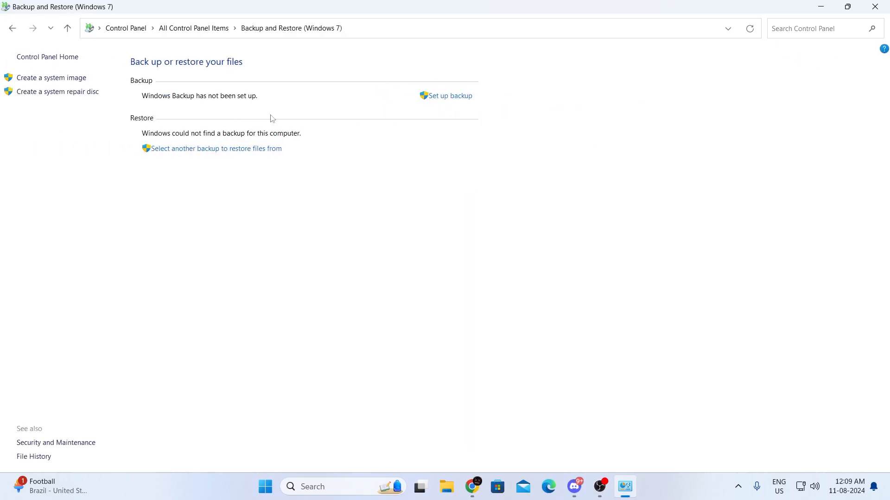
mouse_move(185, 69)
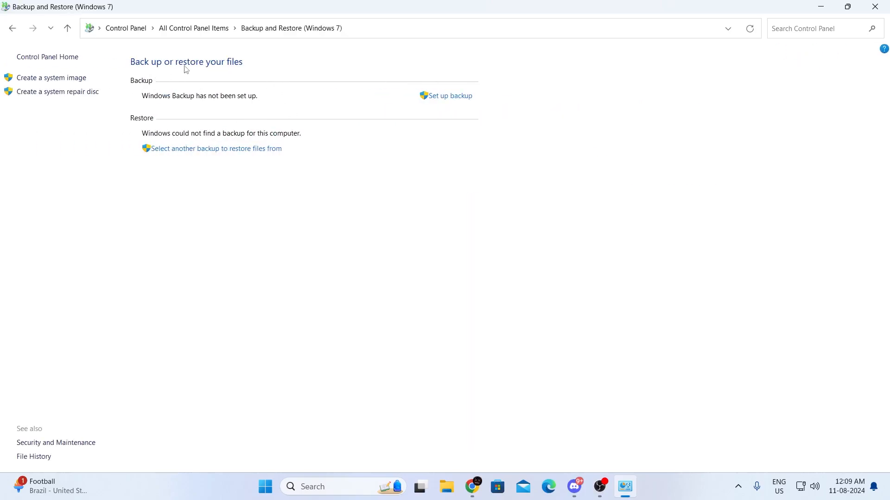
mouse_move(160, 90)
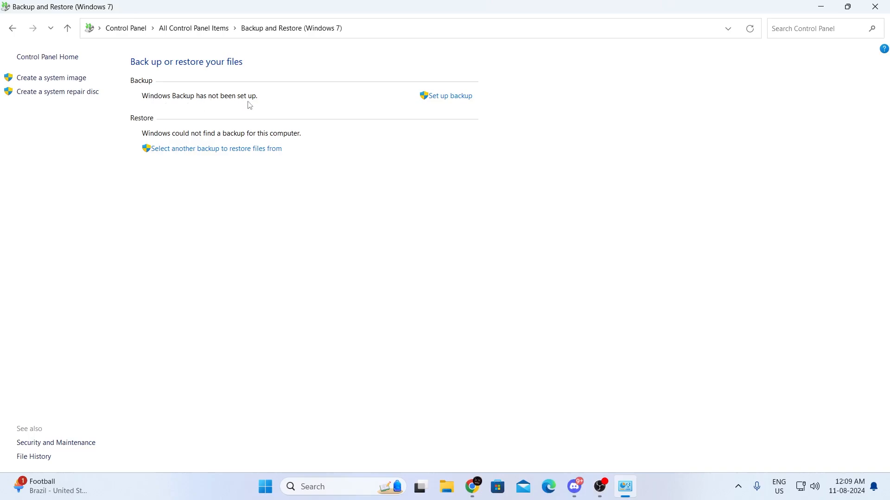
mouse_move(275, 106)
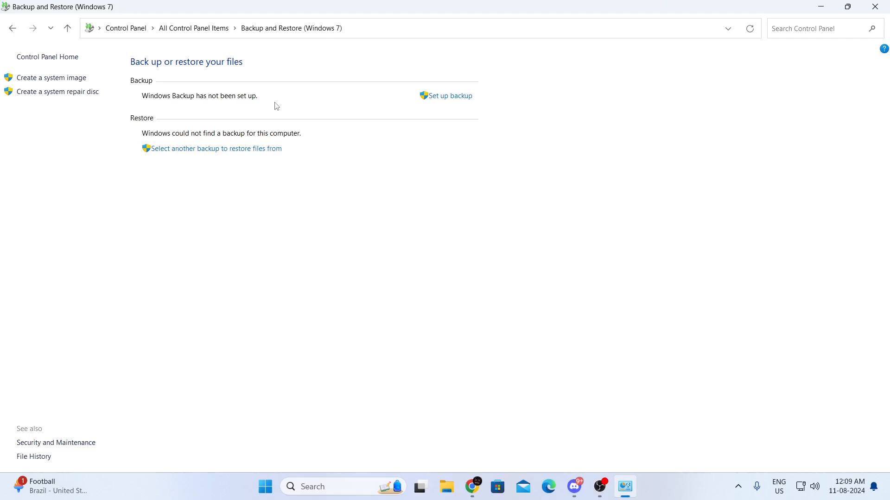
mouse_move(429, 102)
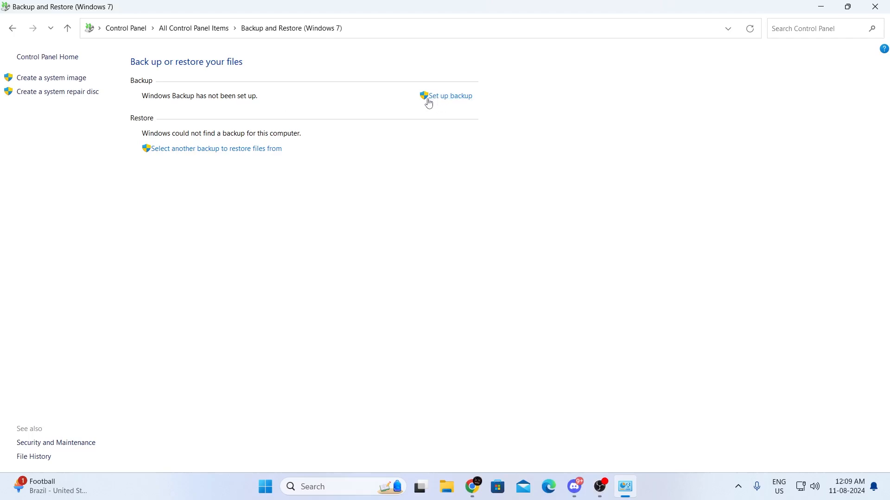
mouse_move(447, 101)
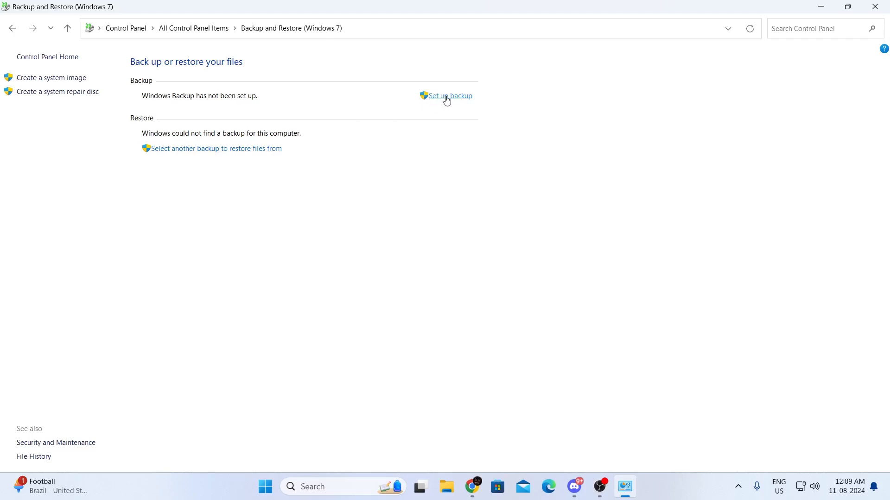
- Start backup setup and pick Local Disk (F:), cancelling the network location option
click(449, 96)
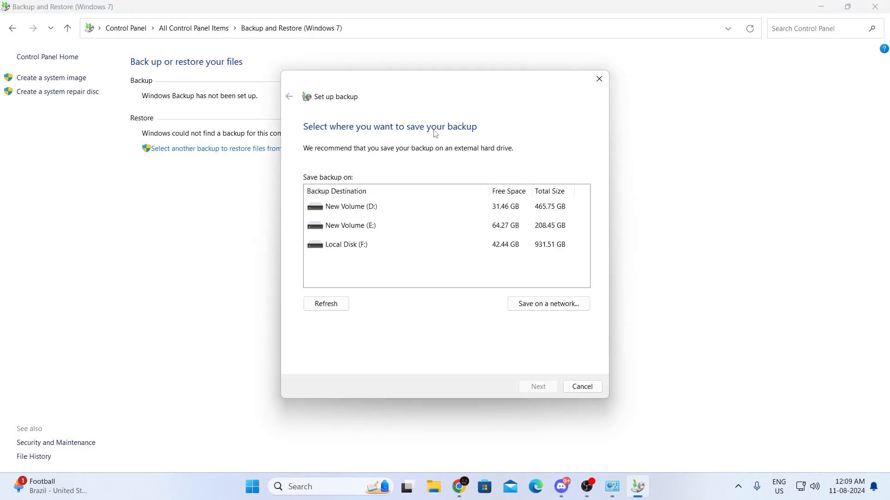
mouse_move(593, 192)
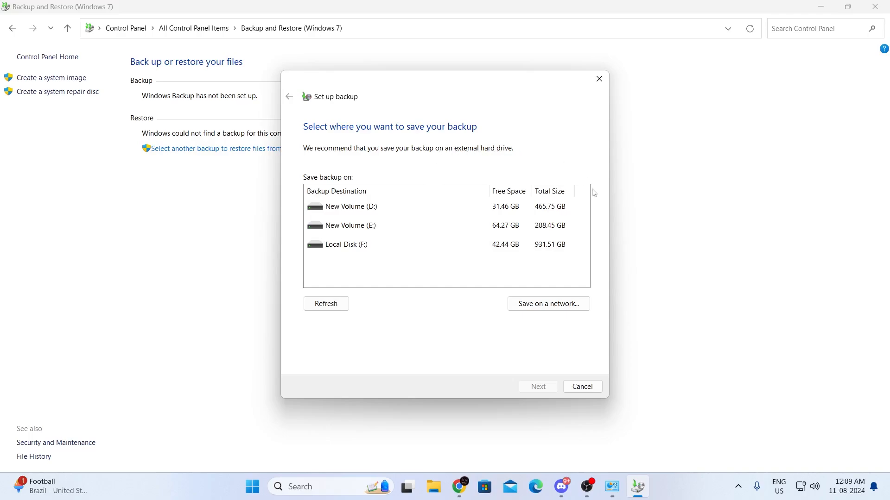
mouse_move(351, 251)
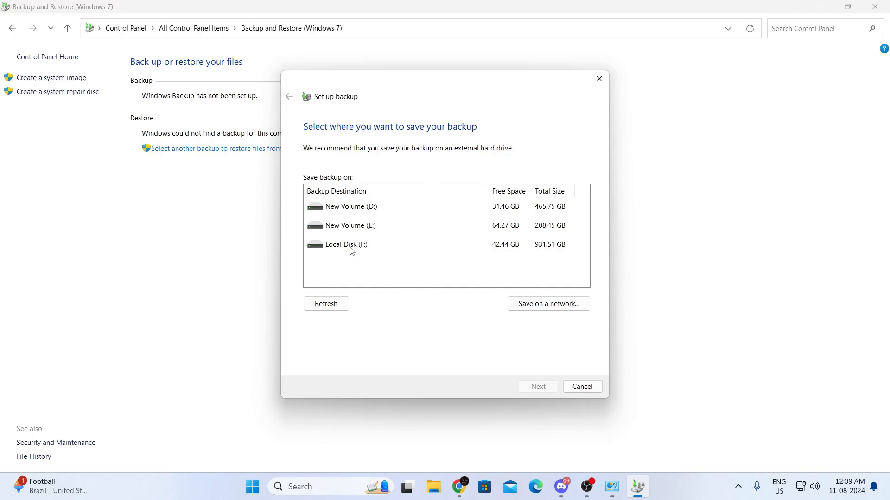
click(347, 244)
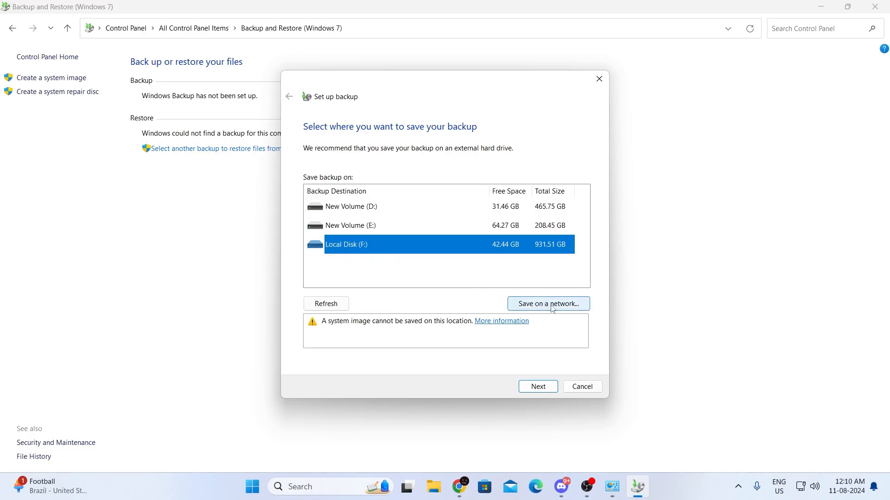
click(548, 304)
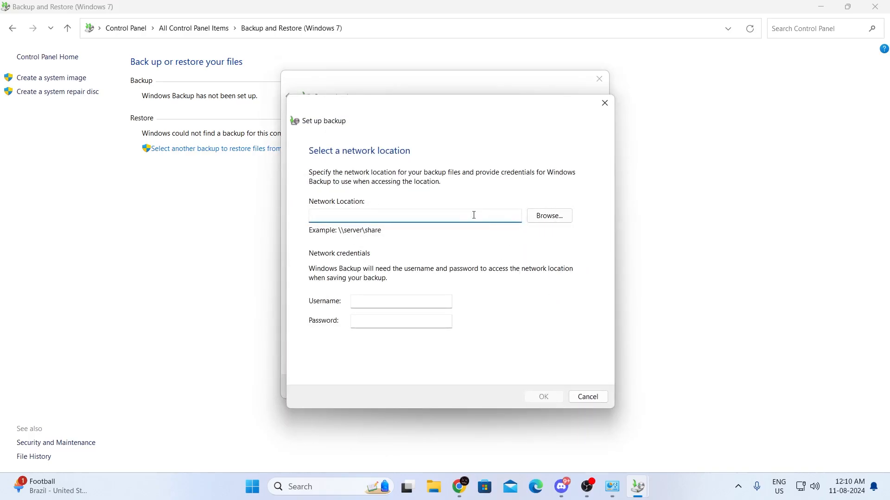
mouse_move(566, 324)
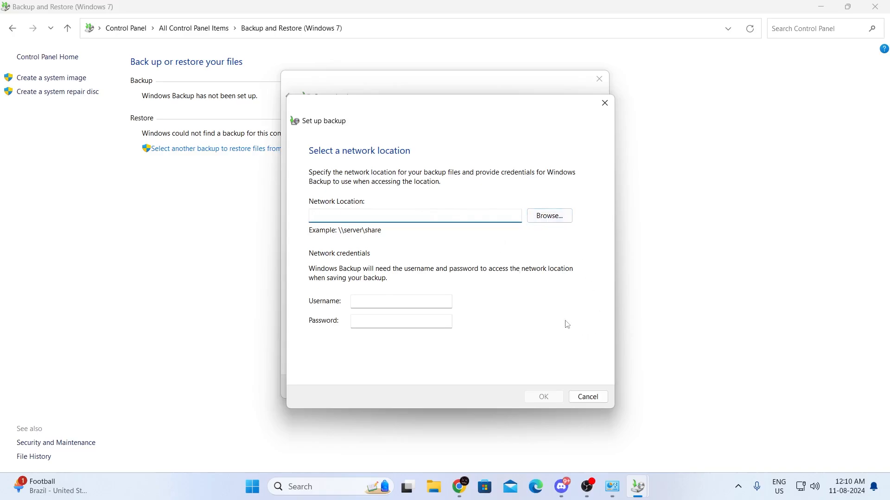
mouse_move(603, 389)
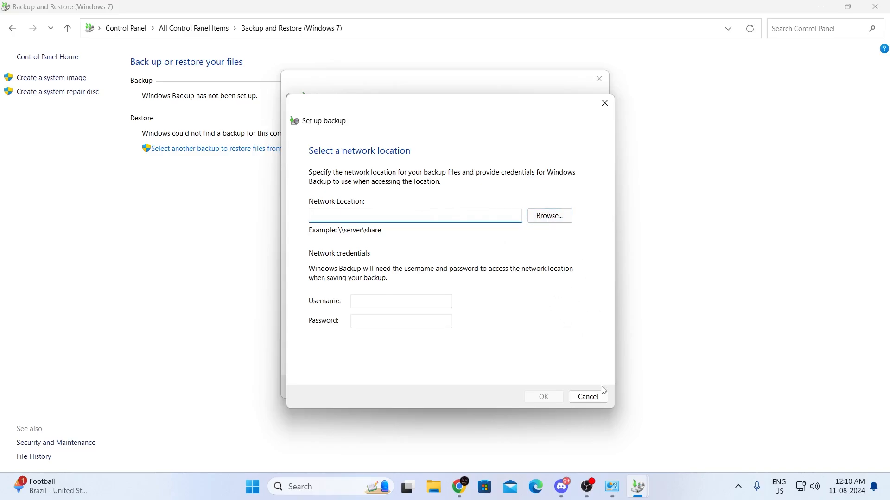
click(588, 397)
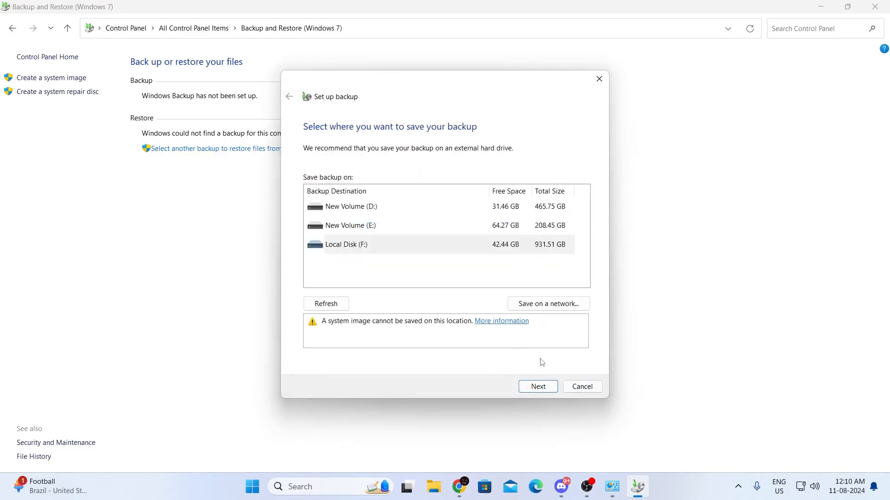
- Advance past destination and choose 'Let me choose' for backup contents
click(538, 387)
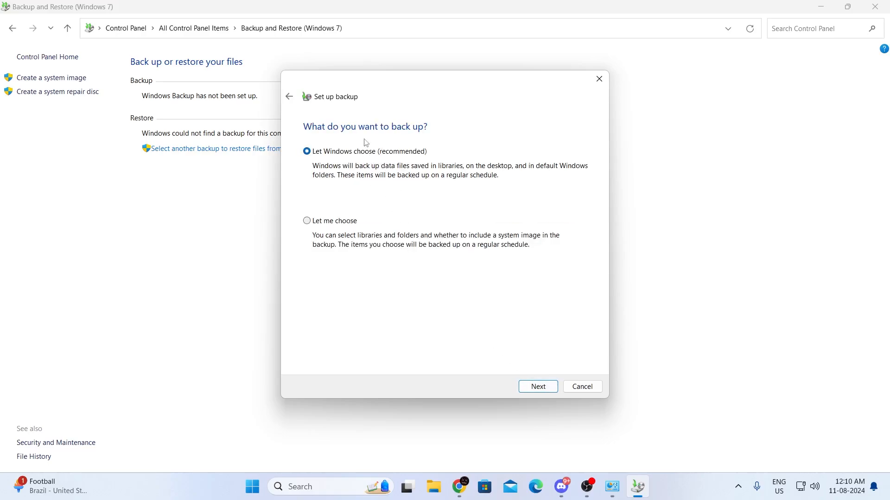
mouse_move(433, 137)
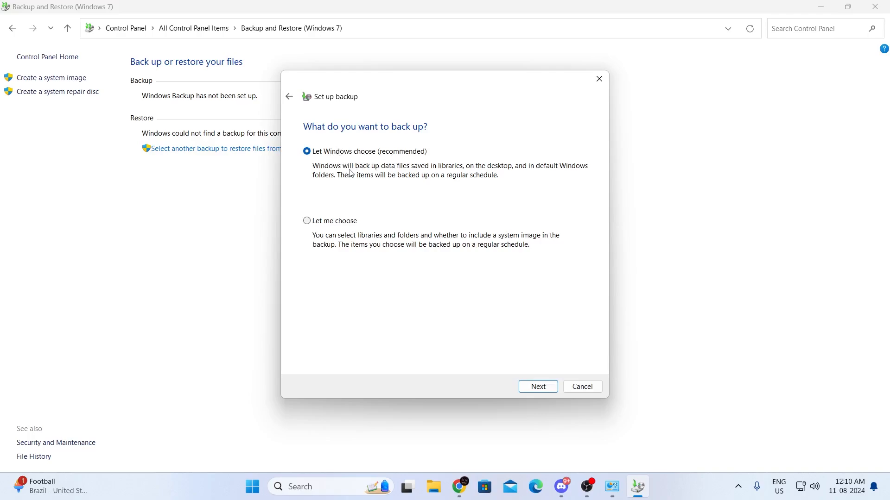
mouse_move(461, 171)
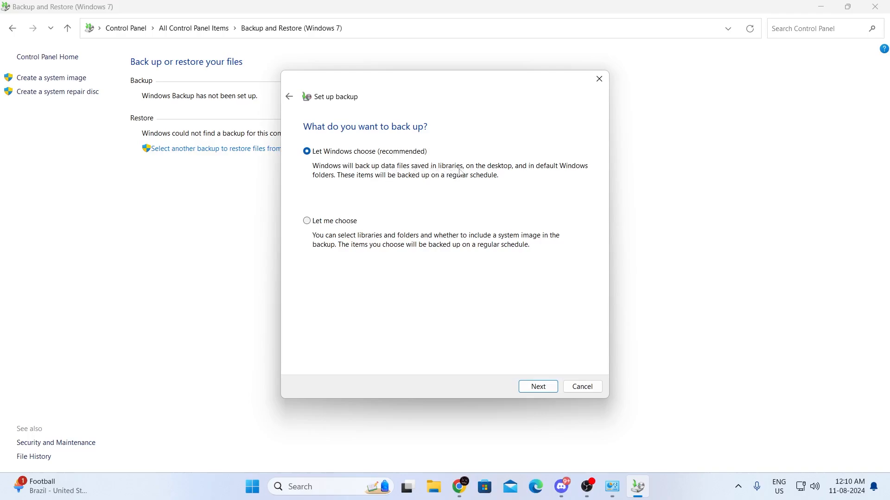
mouse_move(563, 175)
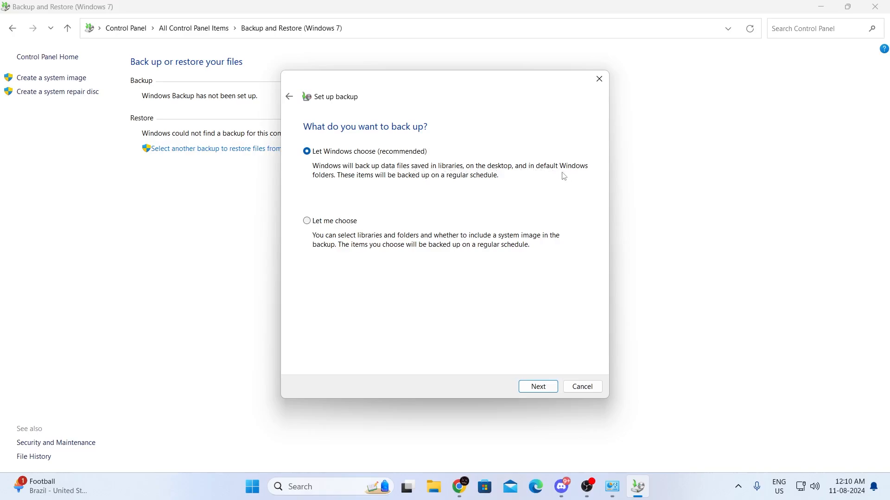
mouse_move(424, 182)
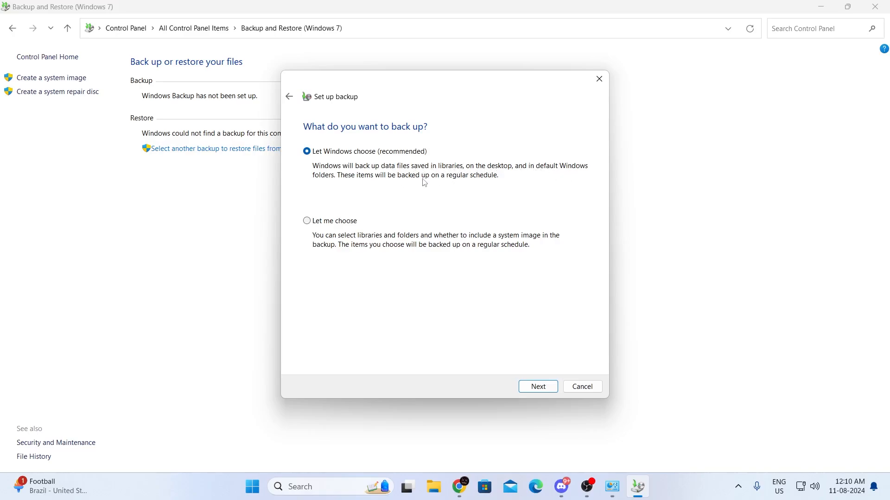
mouse_move(370, 204)
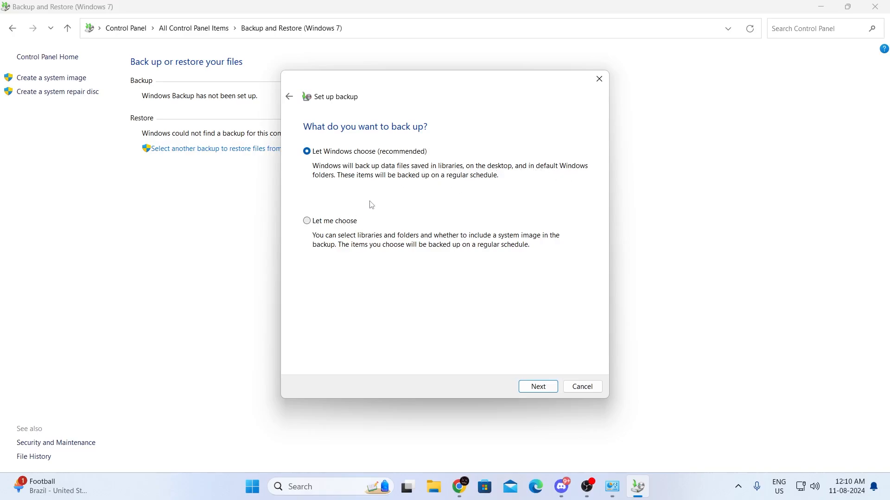
click(306, 221)
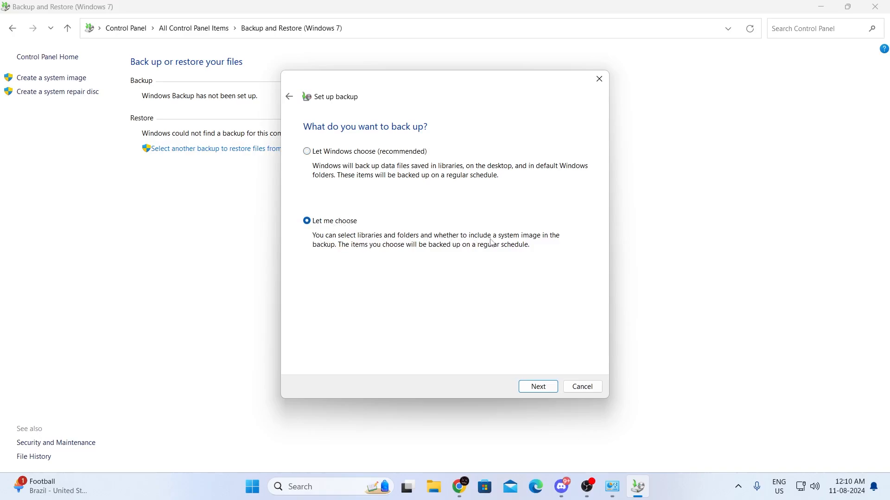
mouse_move(371, 249)
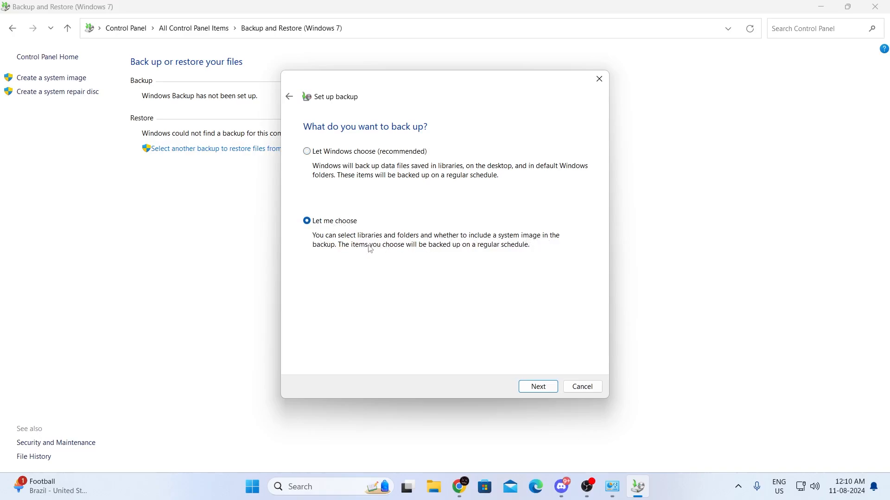
mouse_move(462, 254)
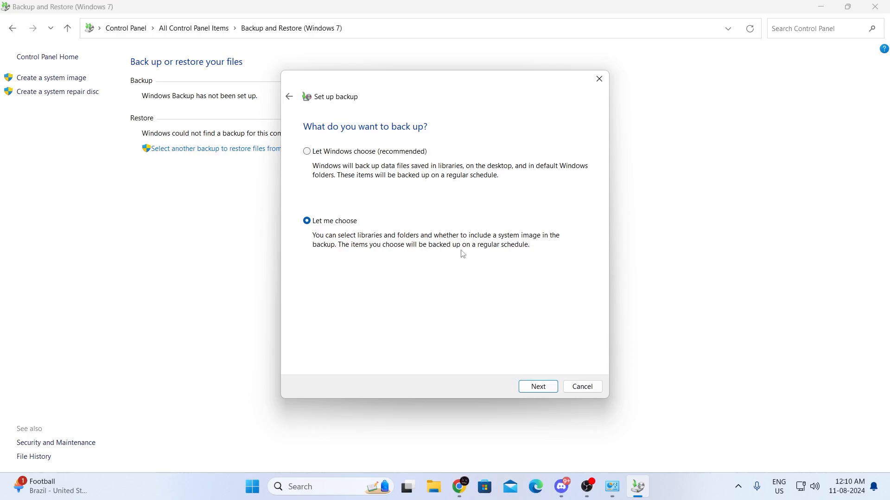
mouse_move(542, 347)
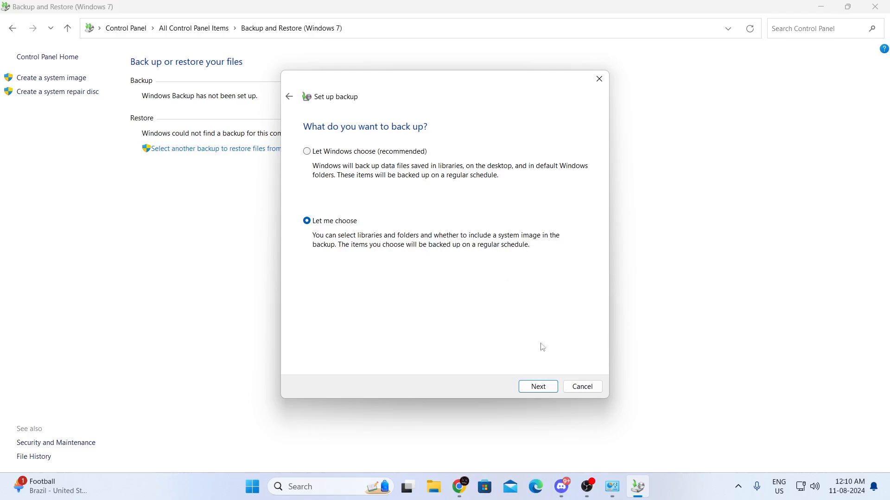
mouse_move(368, 243)
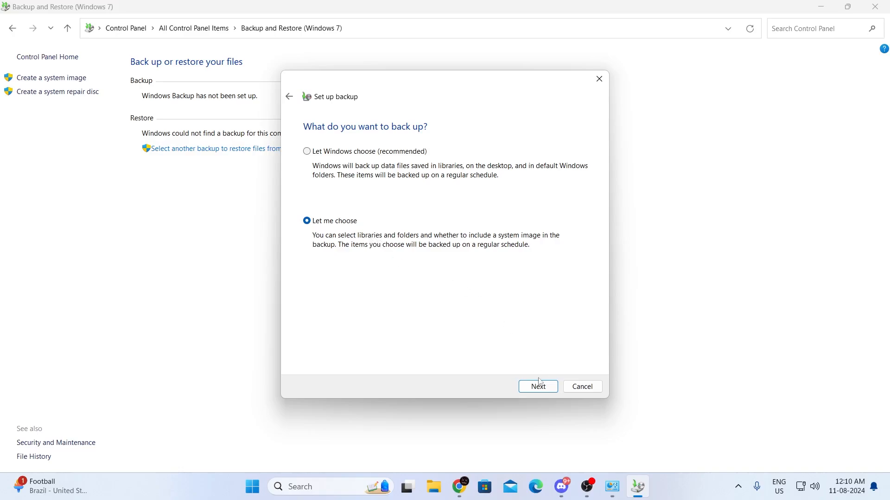
- Review the item tree, keeping Data Files and user libraries checked and no drives
click(537, 386)
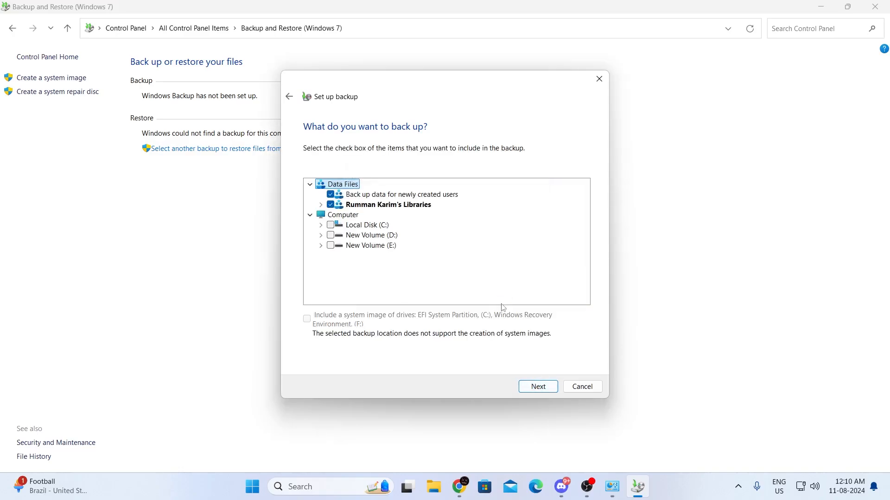
mouse_move(345, 217)
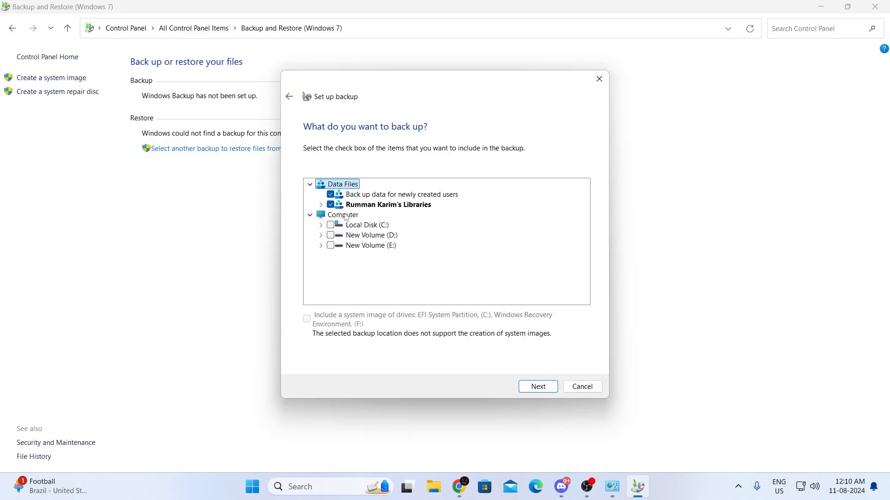
click(321, 204)
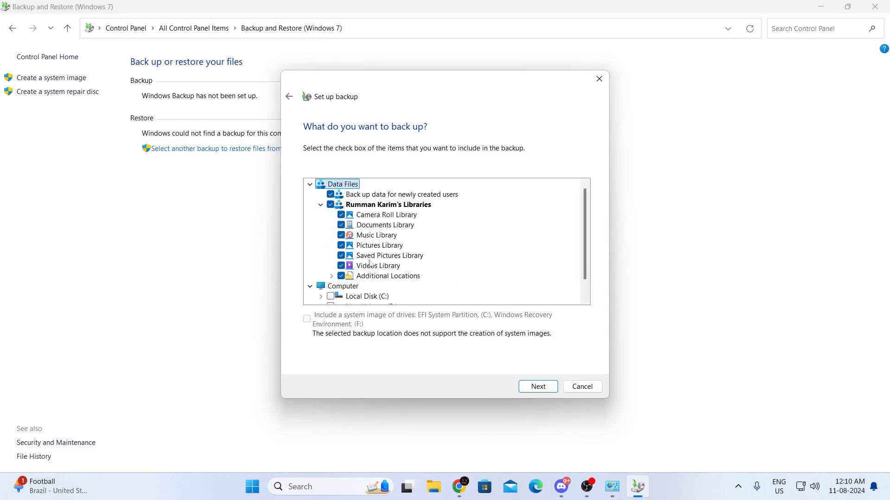
click(332, 204)
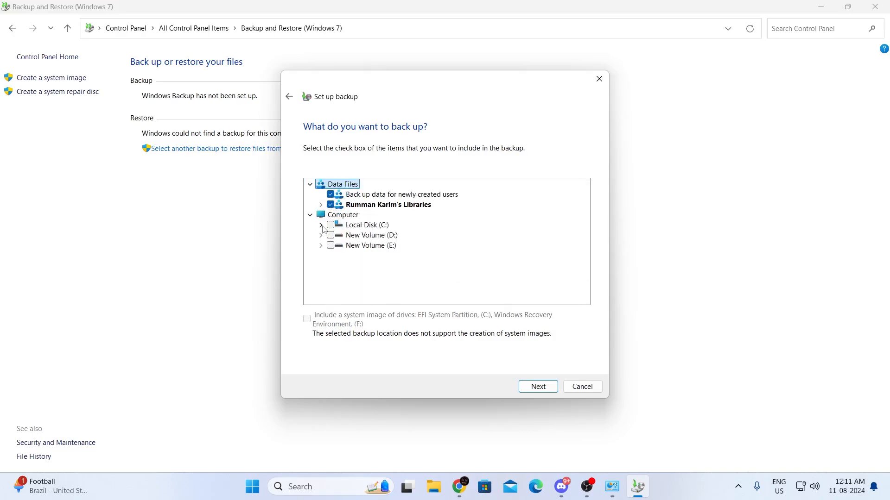
click(322, 224)
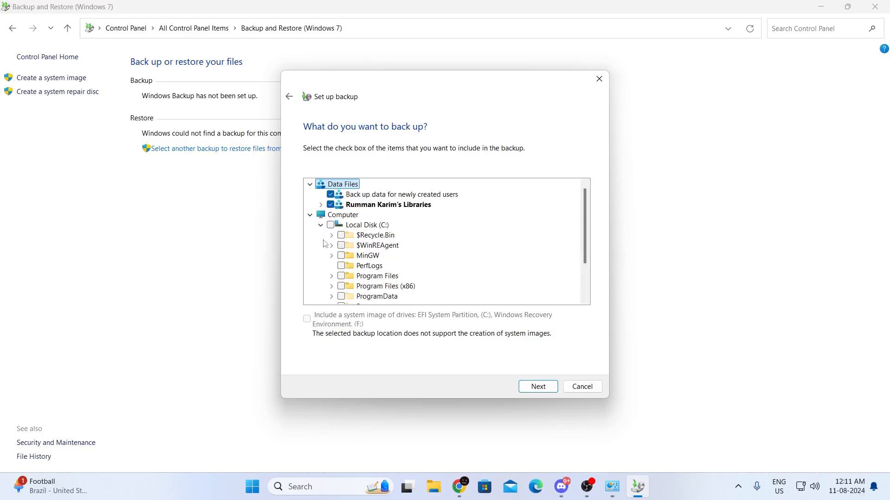
scroll(down, 3)
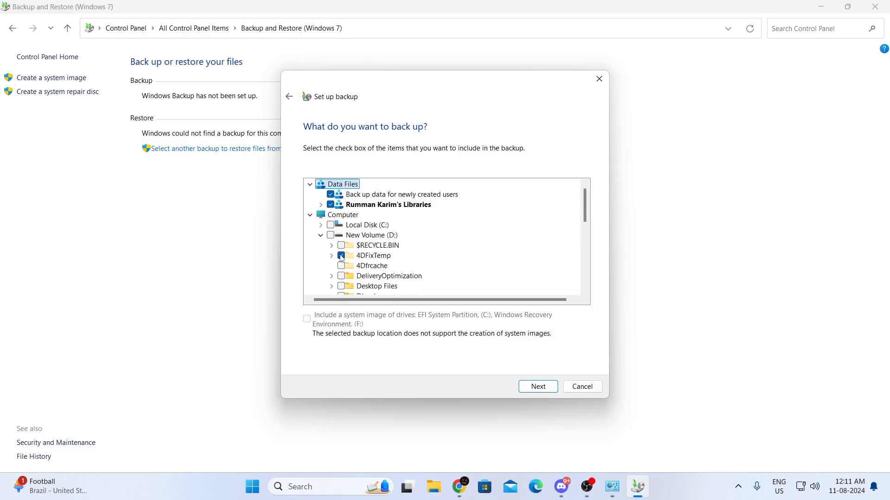
click(311, 215)
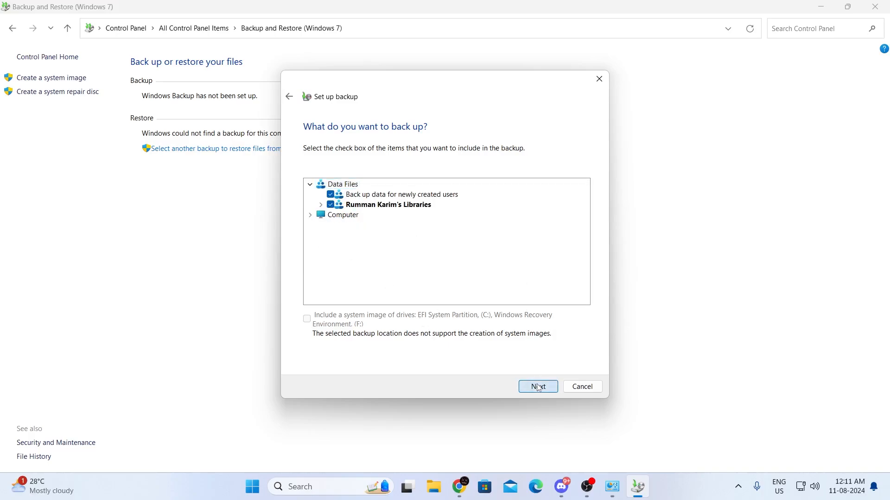
- Confirm a Weekly backup schedule, every Sunday at 7:00 PM, on the review page
click(538, 386)
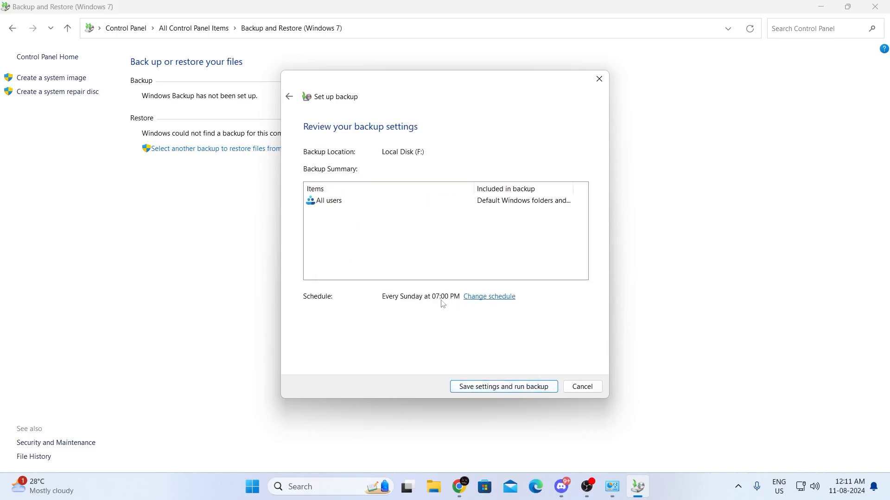
click(489, 296)
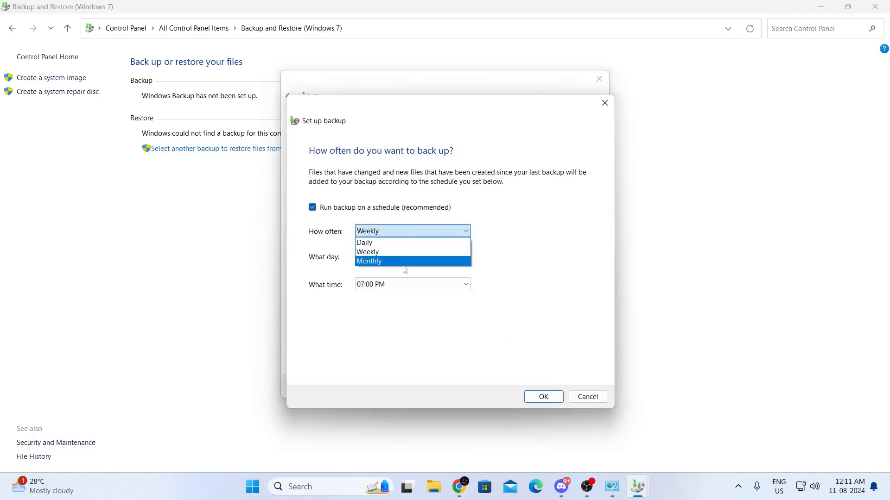
click(368, 251)
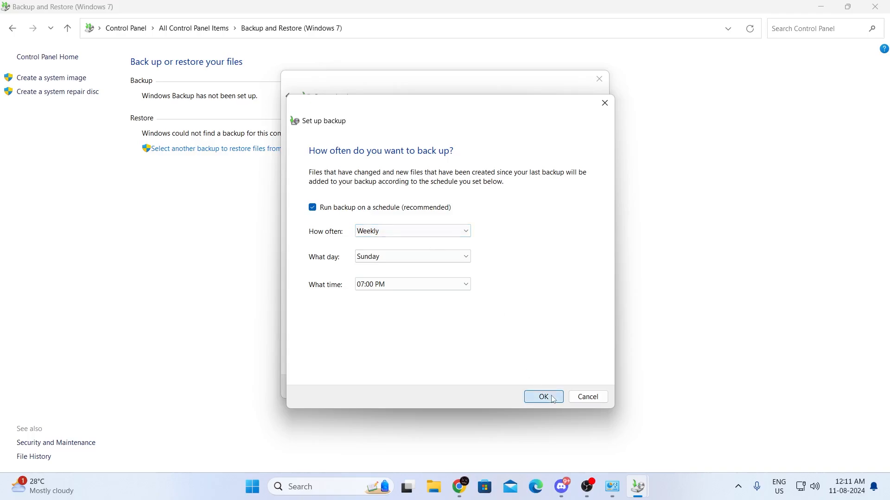
click(543, 396)
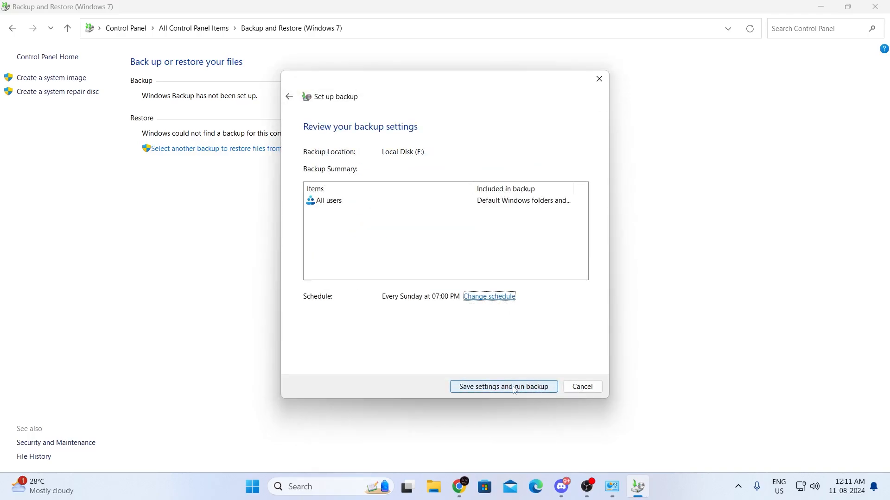
mouse_move(564, 332)
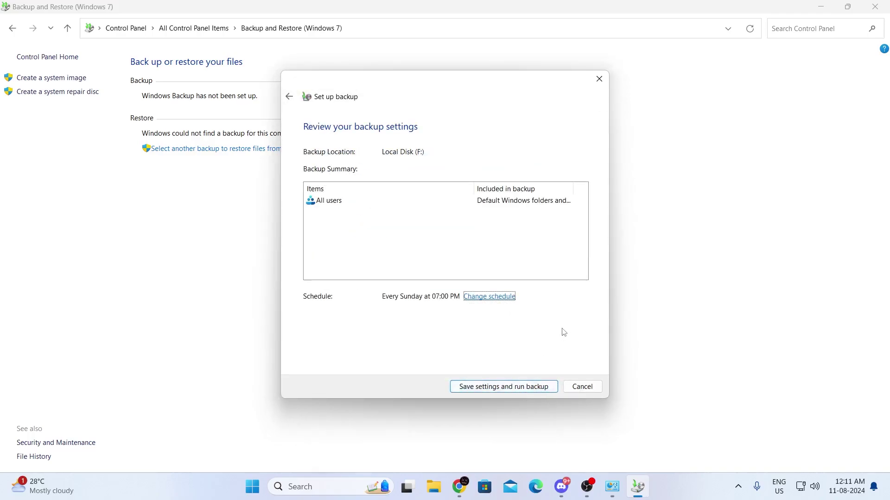